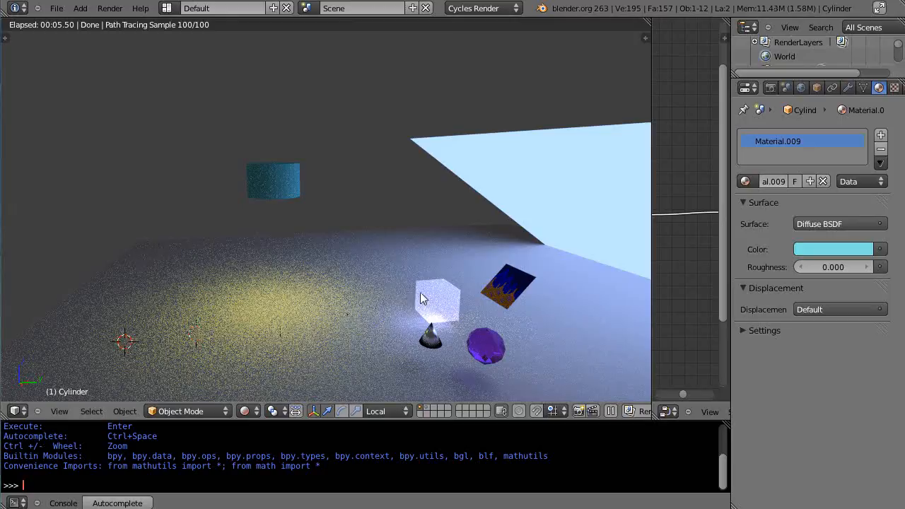
pyautogui.moveTo(278, 184)
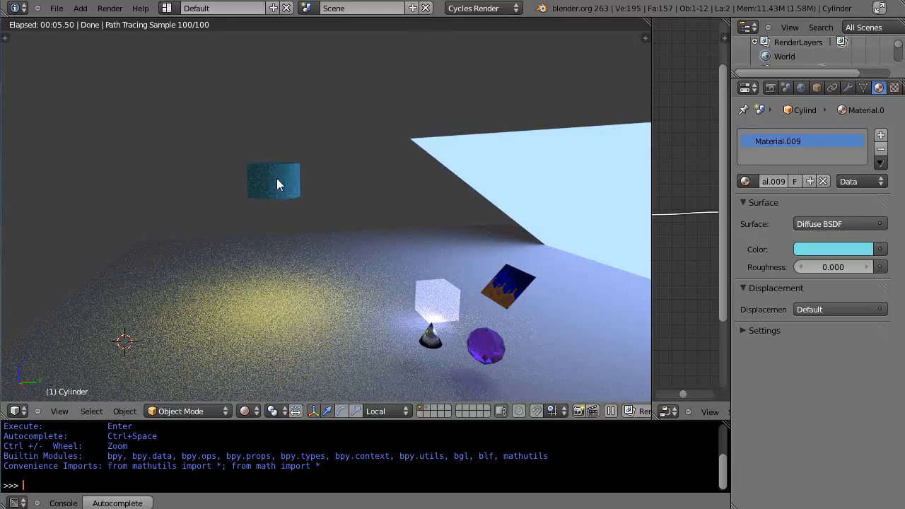
pyautogui.moveTo(307, 229)
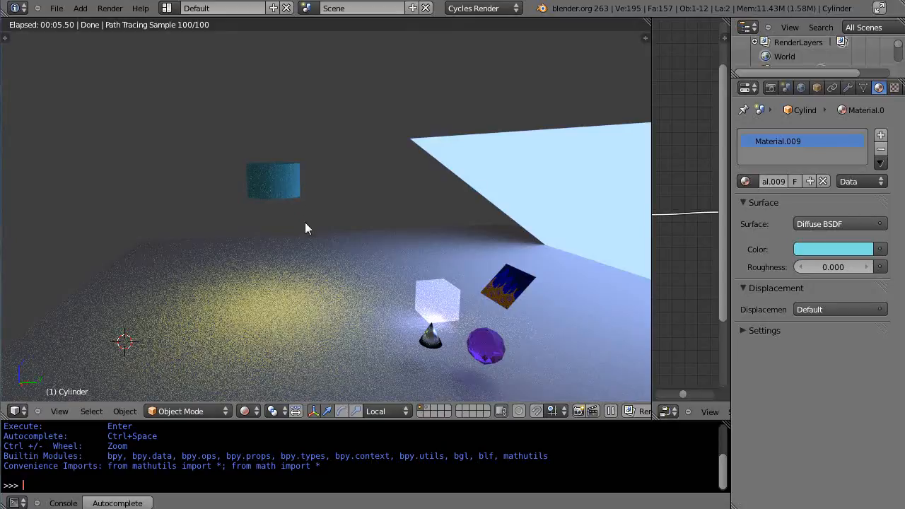
pyautogui.moveTo(445, 278)
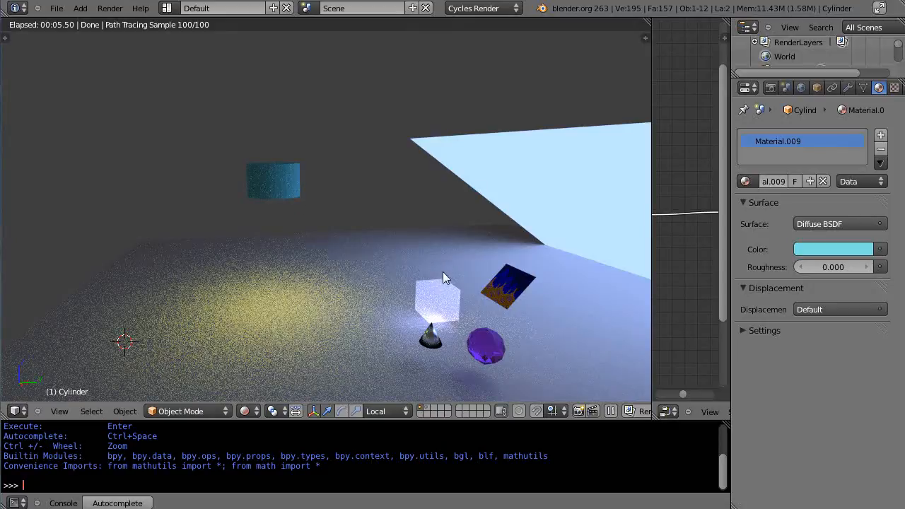
pyautogui.moveTo(272, 190)
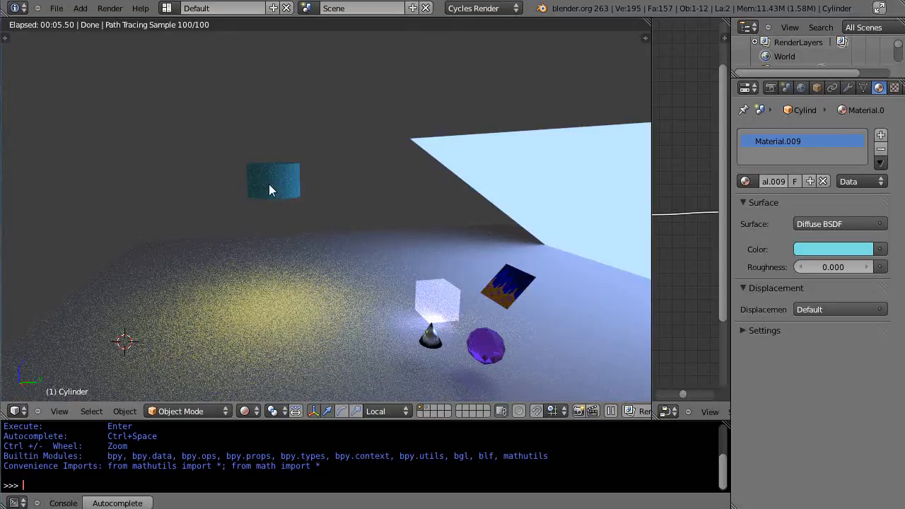
pyautogui.moveTo(452, 308)
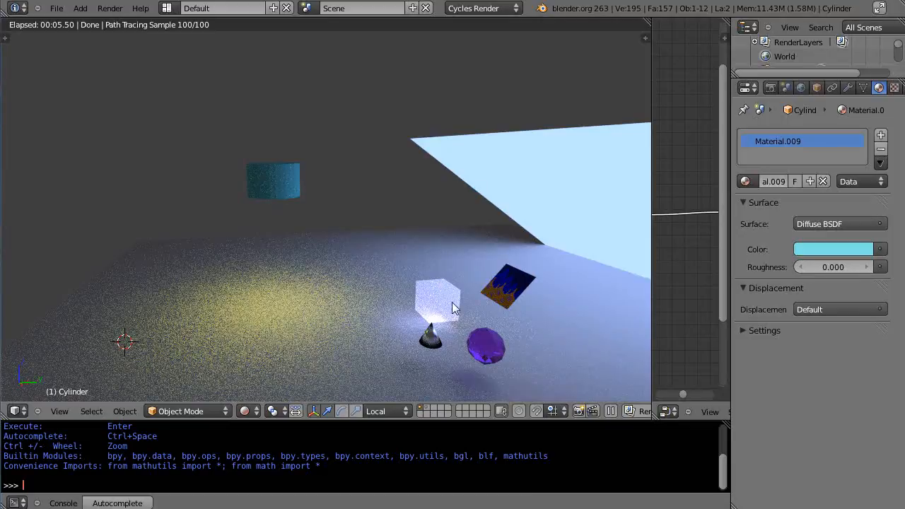
pyautogui.moveTo(556, 178)
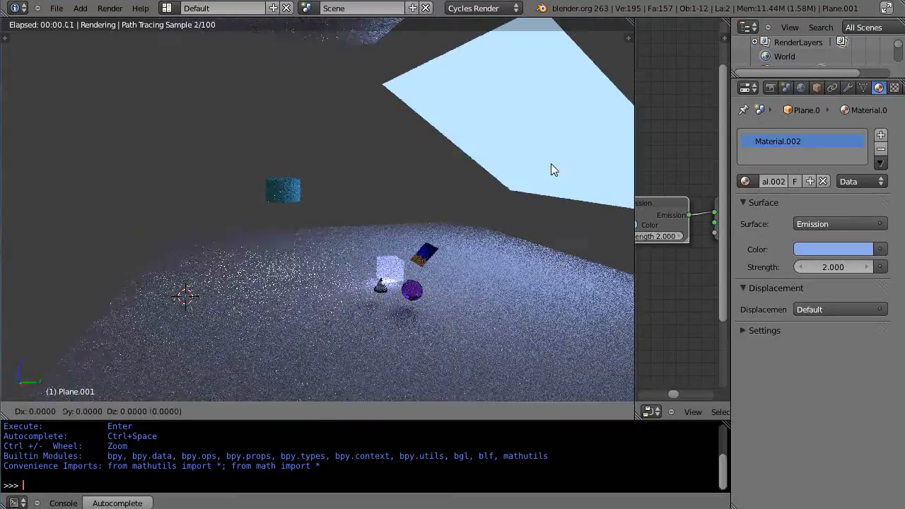
# Orbit the Rendered view to show the glowing ceiling opening and let Cycles reach 100 samples
pyautogui.click(561, 80)
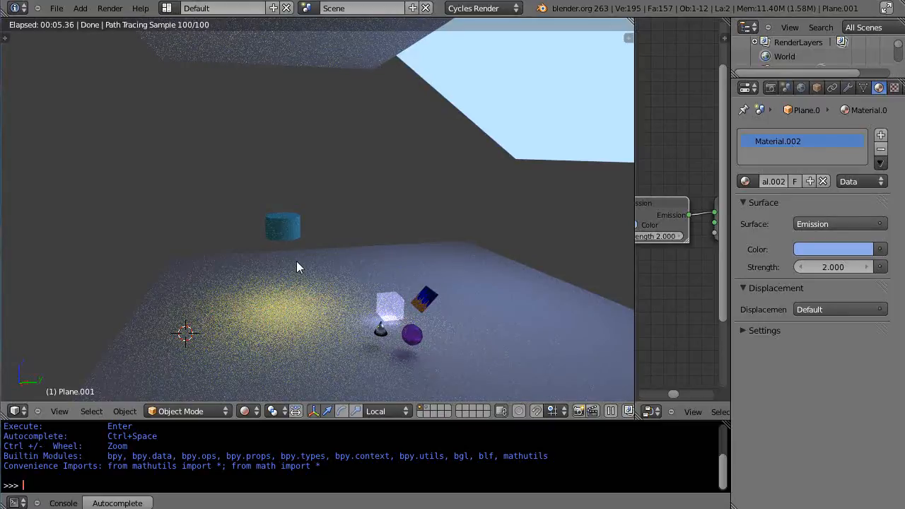
pyautogui.moveTo(347, 230)
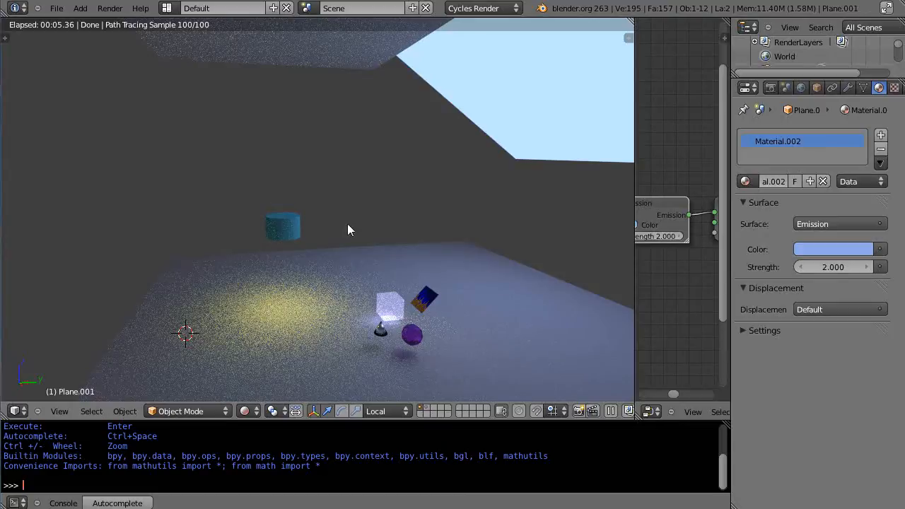
pyautogui.moveTo(507, 253)
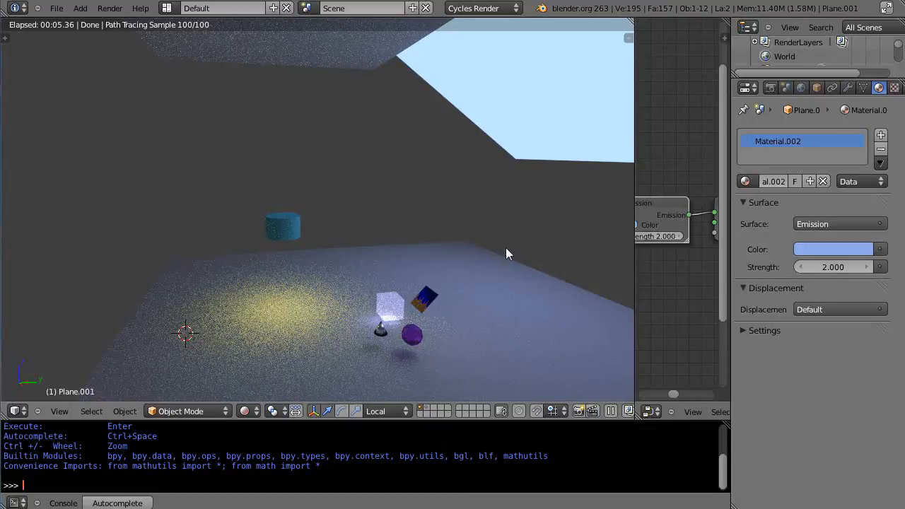
pyautogui.moveTo(304, 316)
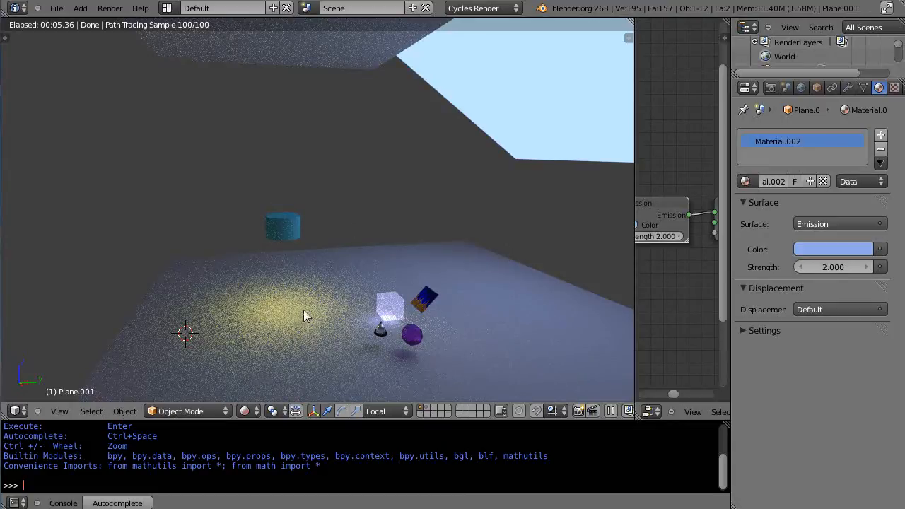
pyautogui.moveTo(294, 306)
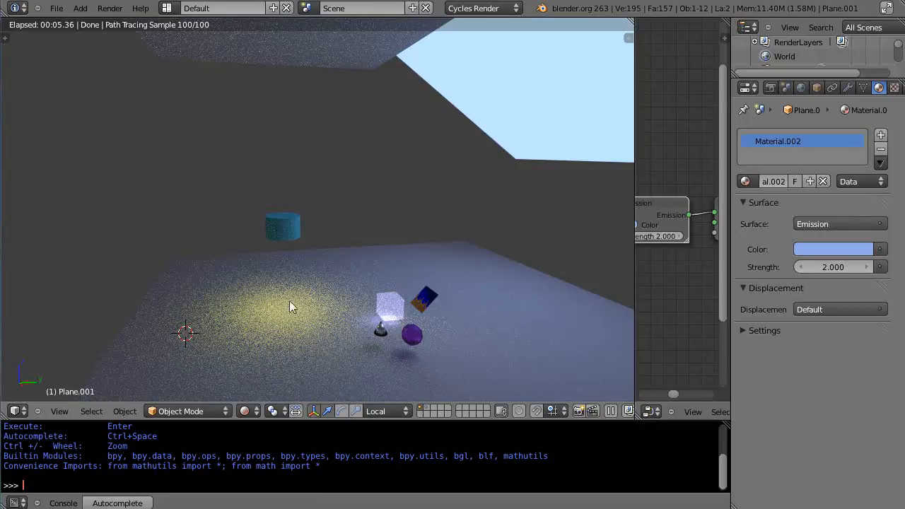
pyautogui.moveTo(415, 280)
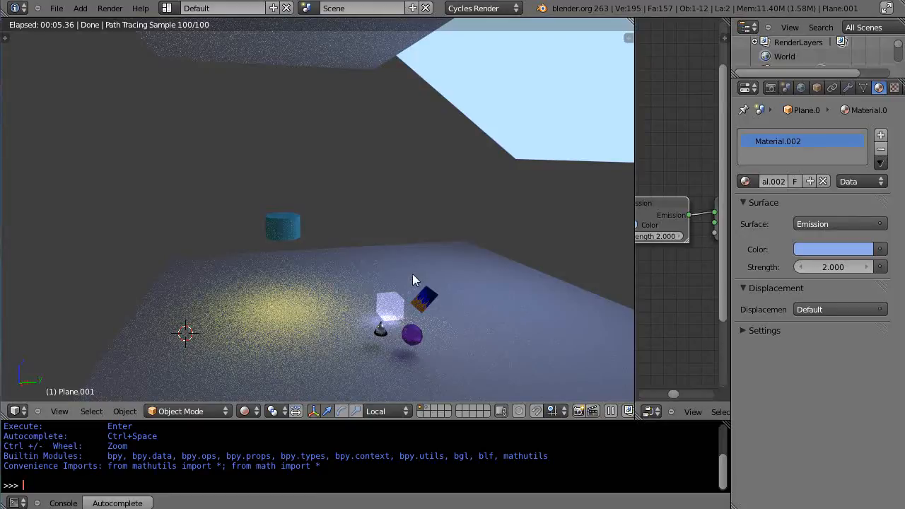
pyautogui.moveTo(481, 267)
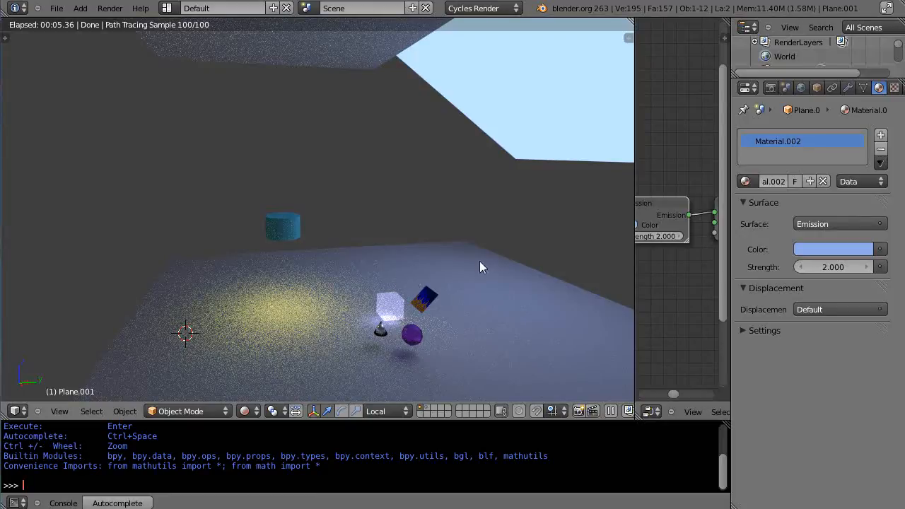
pyautogui.moveTo(560, 198)
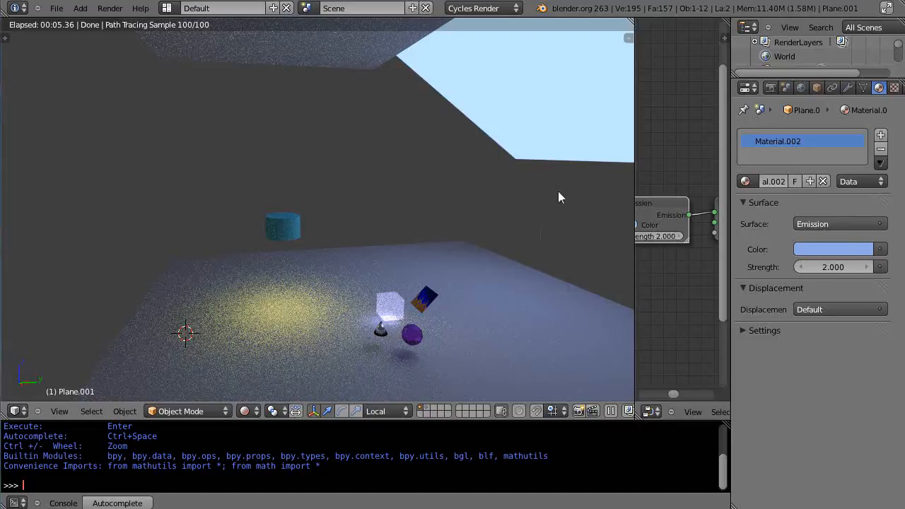
pyautogui.moveTo(514, 286)
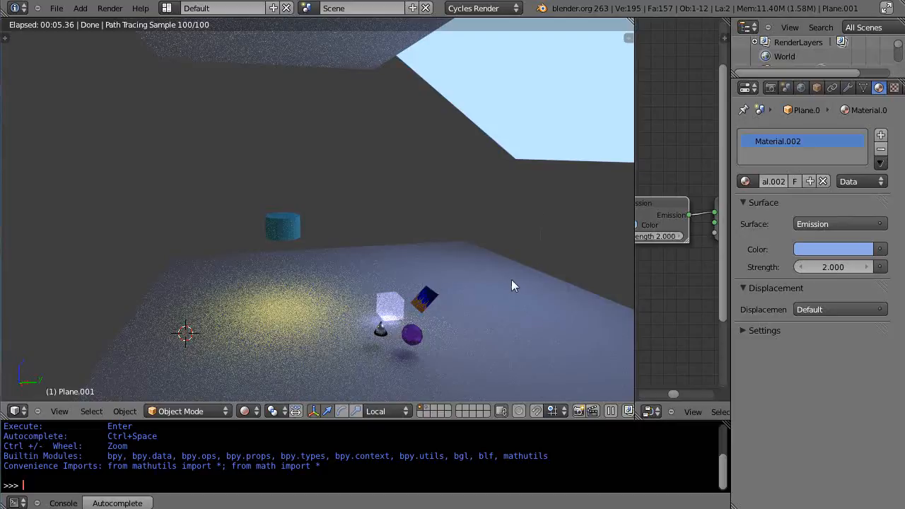
pyautogui.moveTo(508, 206)
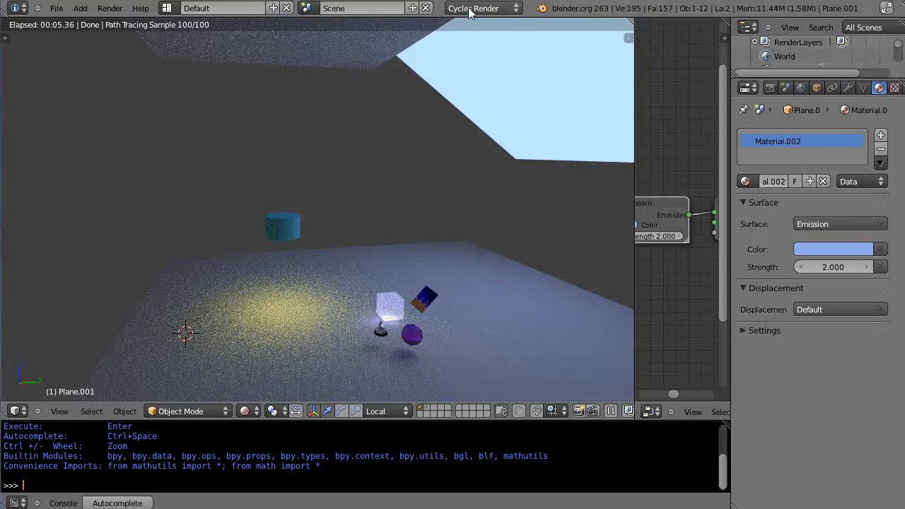
# Switch the engine to Blender Render and view the spot lamp's Inverse Square falloff options
pyautogui.click(482, 8)
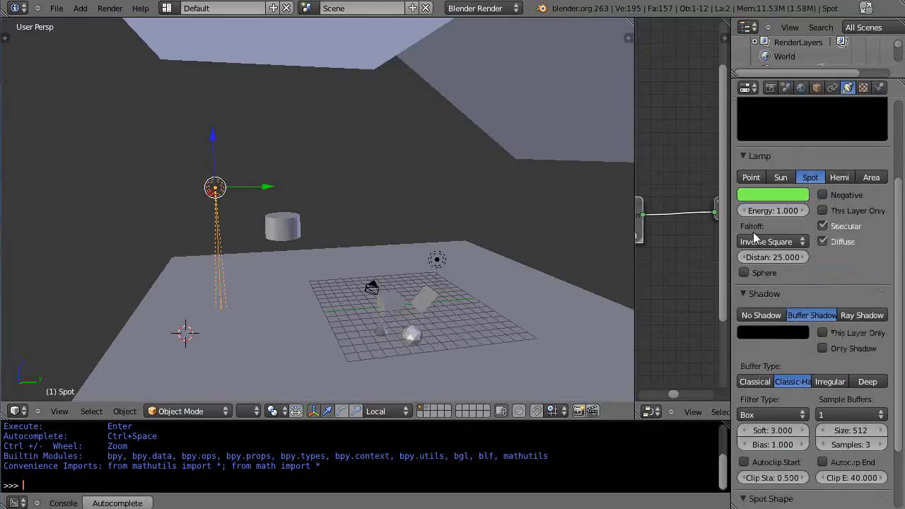
pyautogui.click(772, 241)
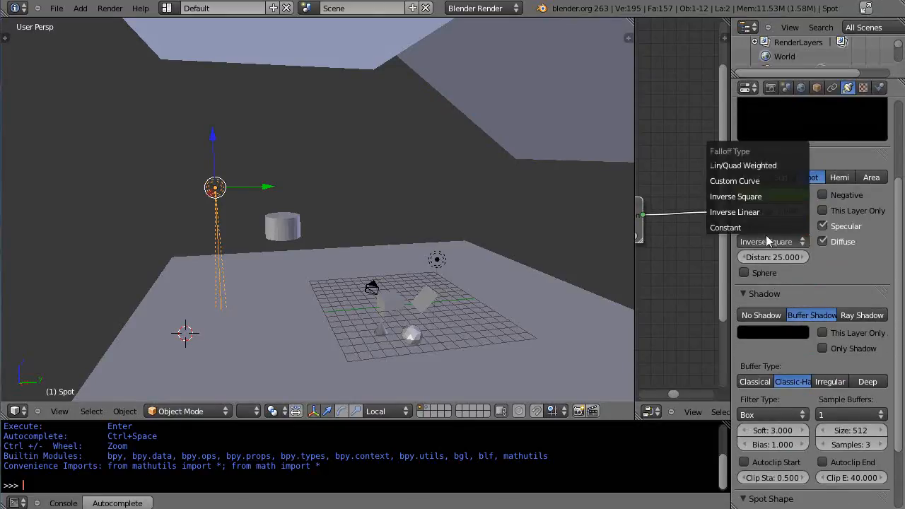
pyautogui.moveTo(724, 227)
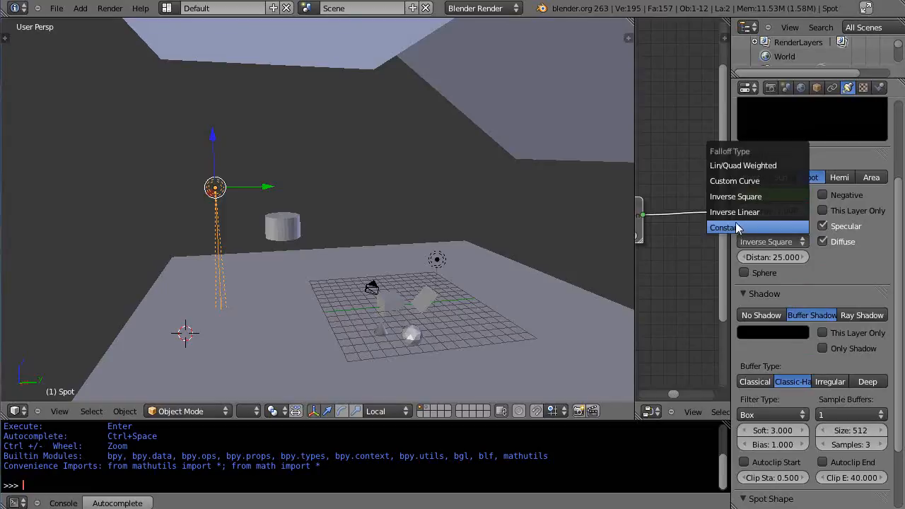
pyautogui.moveTo(735, 196)
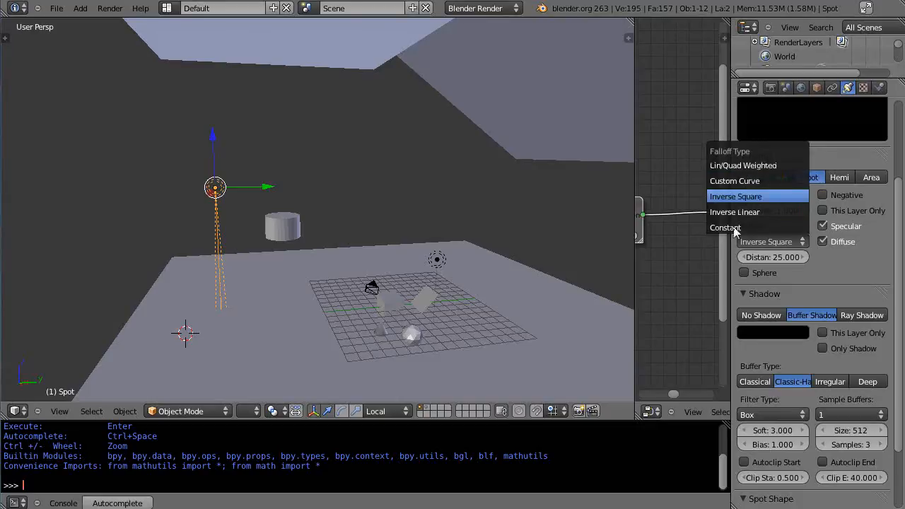
pyautogui.moveTo(749, 212)
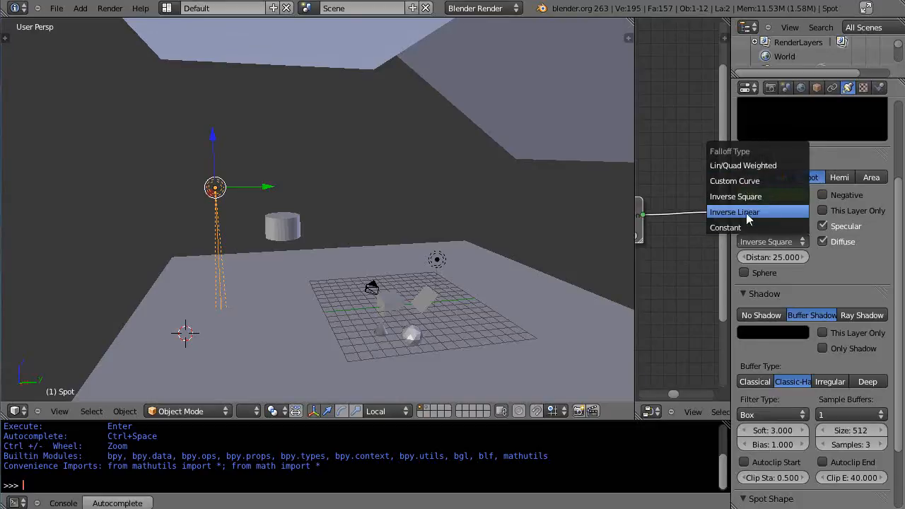
pyautogui.moveTo(742, 217)
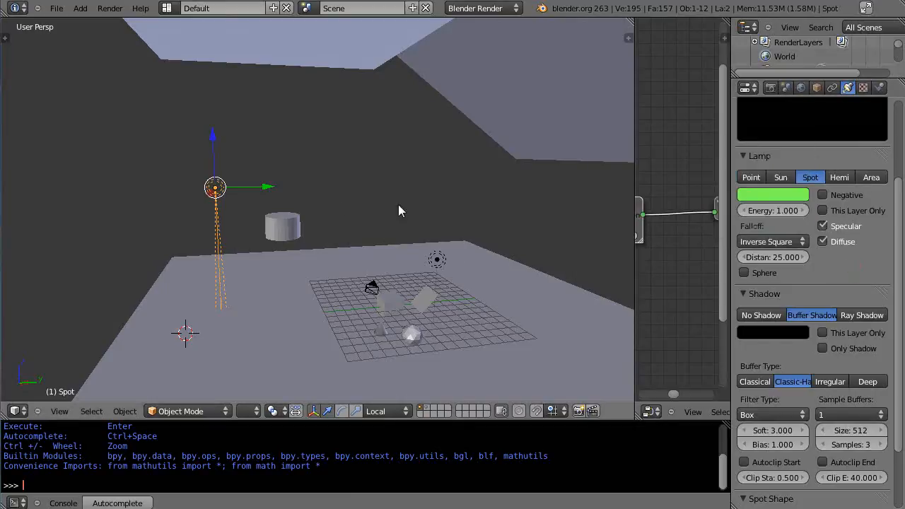
# Switch the render engine back to Cycles and select the floating cylinder
pyautogui.click(483, 8)
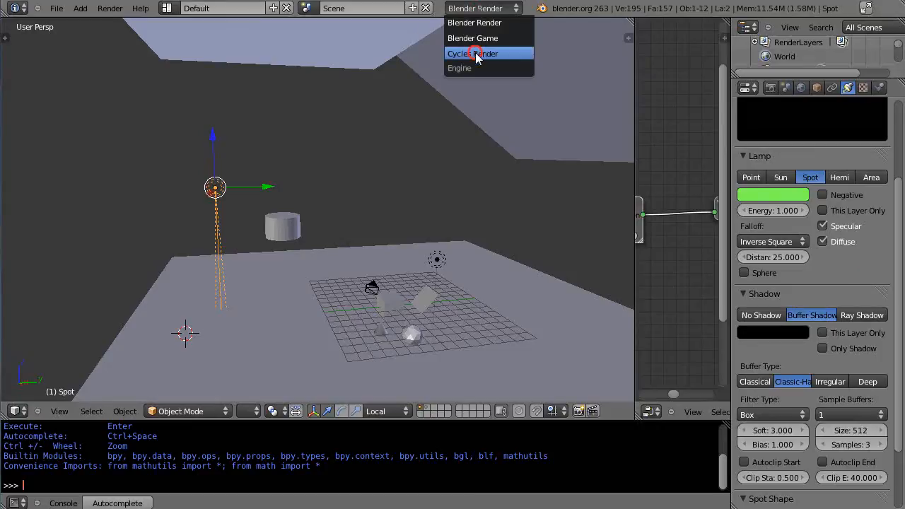
pyautogui.click(472, 53)
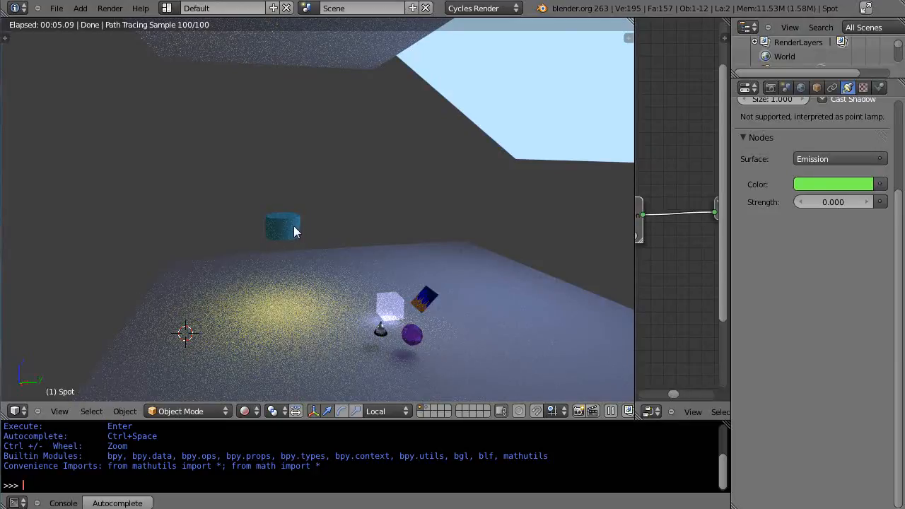
pyautogui.moveTo(297, 157)
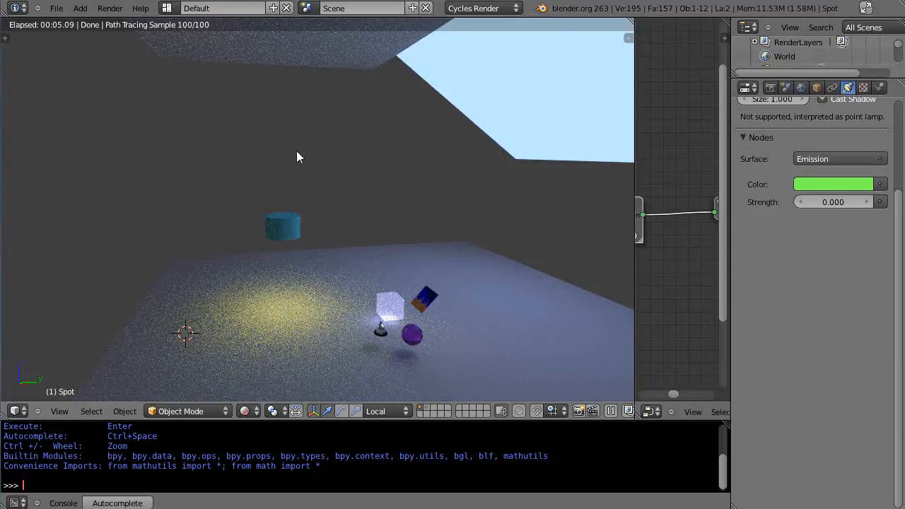
pyautogui.moveTo(373, 288)
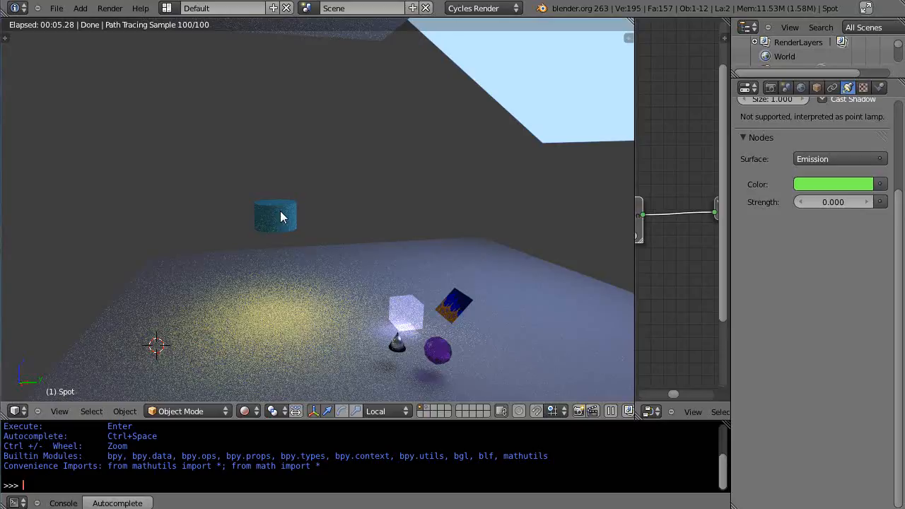
pyautogui.moveTo(346, 246)
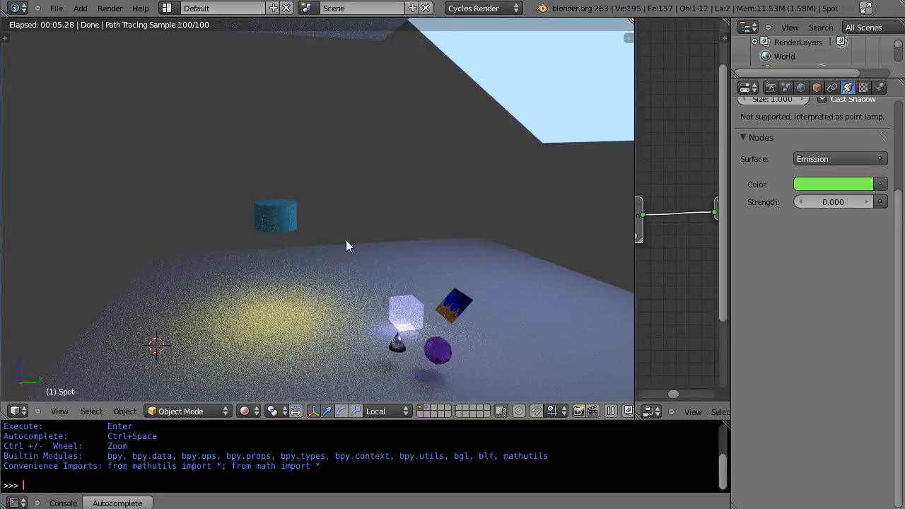
pyautogui.moveTo(277, 228)
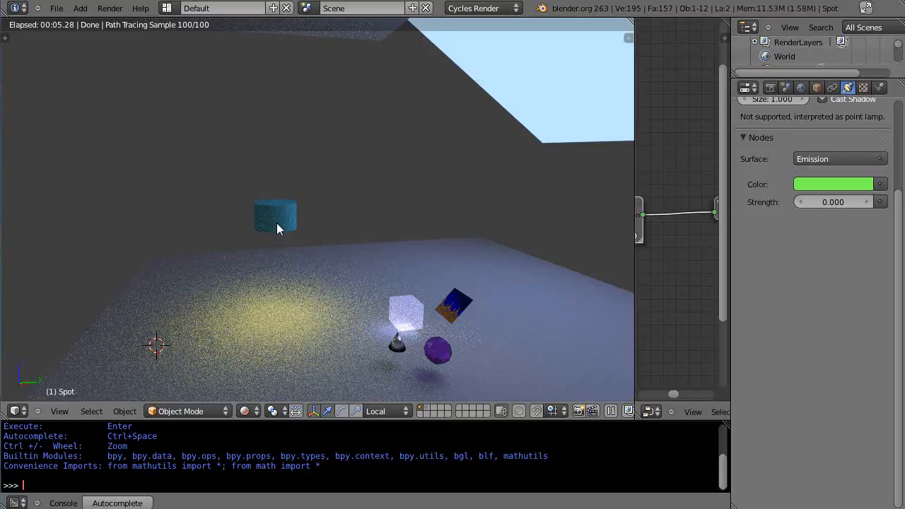
pyautogui.moveTo(278, 214)
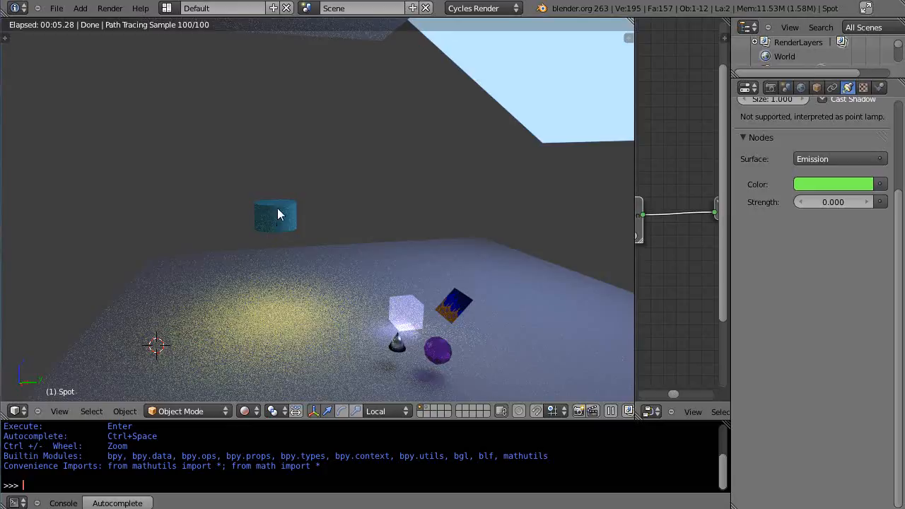
pyautogui.moveTo(272, 221)
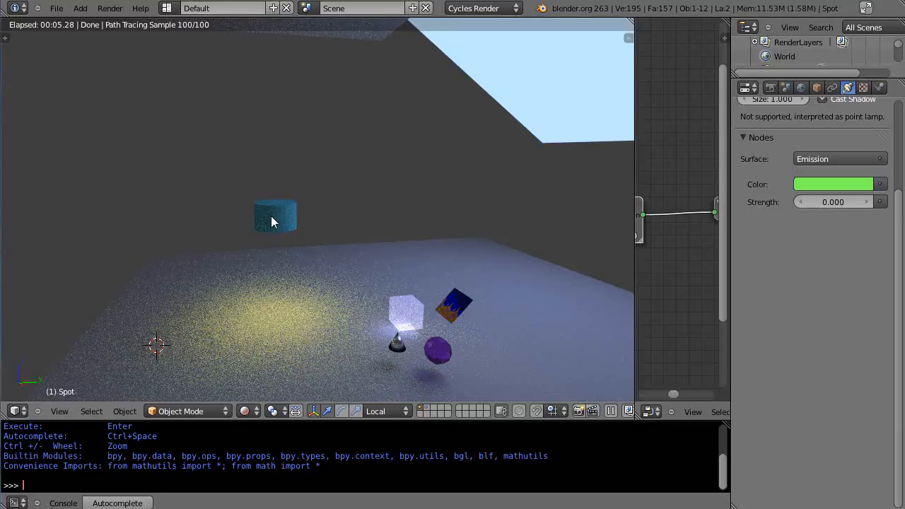
pyautogui.click(274, 216)
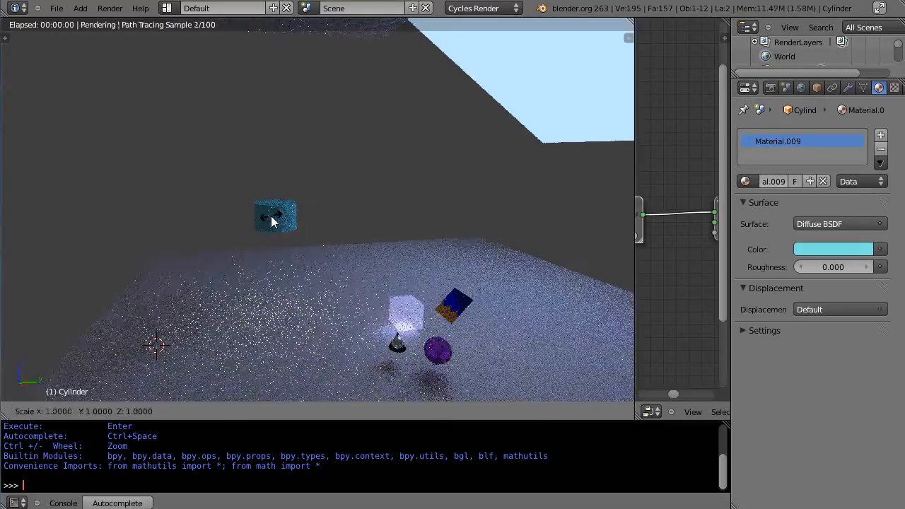
pyautogui.moveTo(279, 219)
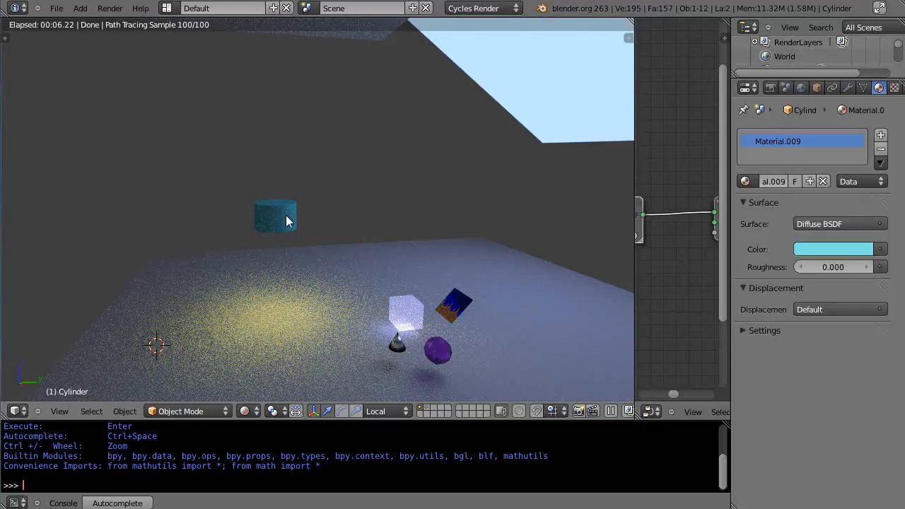
pyautogui.moveTo(262, 224)
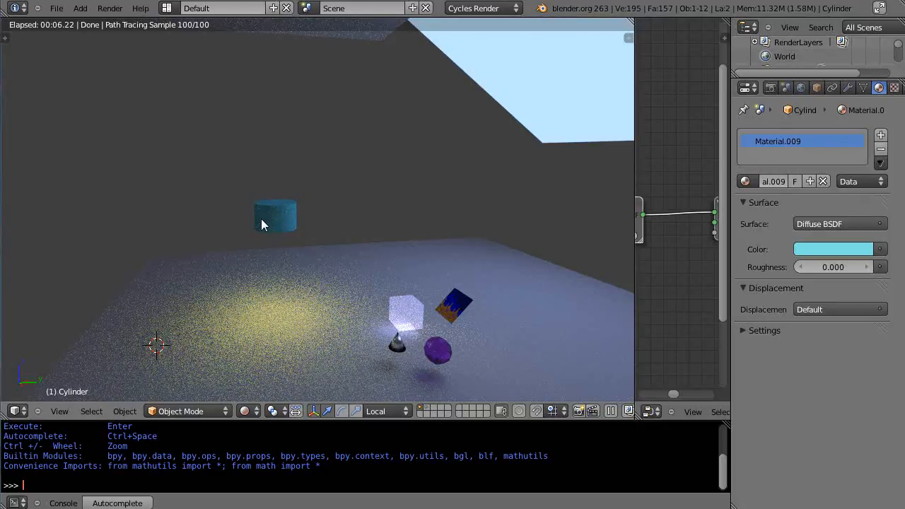
pyautogui.moveTo(283, 223)
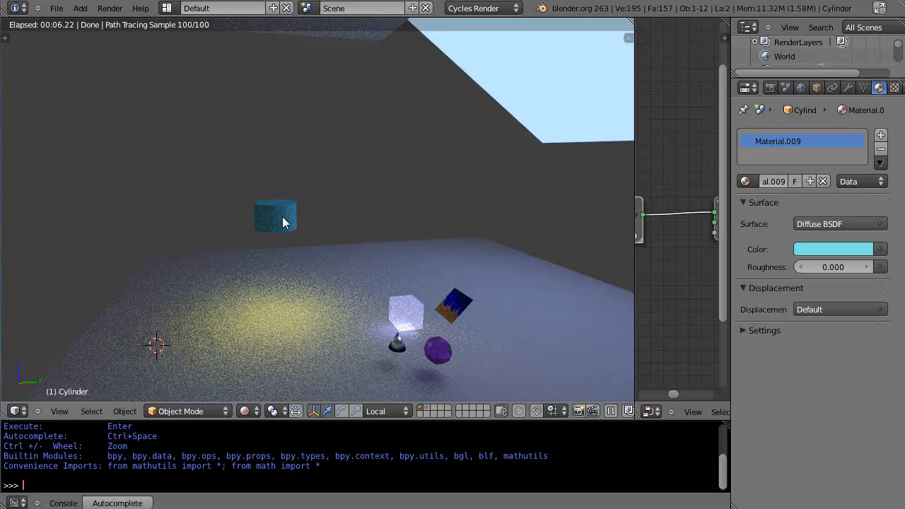
pyautogui.moveTo(322, 264)
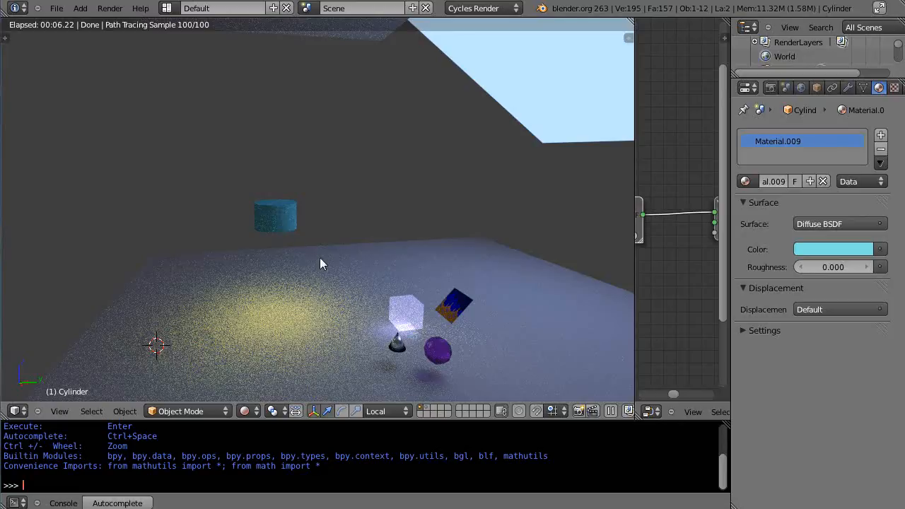
pyautogui.moveTo(267, 219)
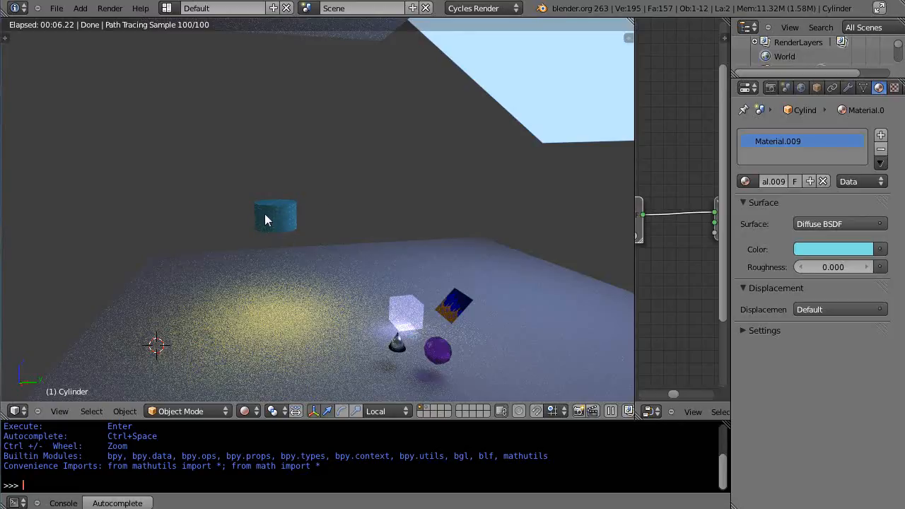
pyautogui.moveTo(300, 227)
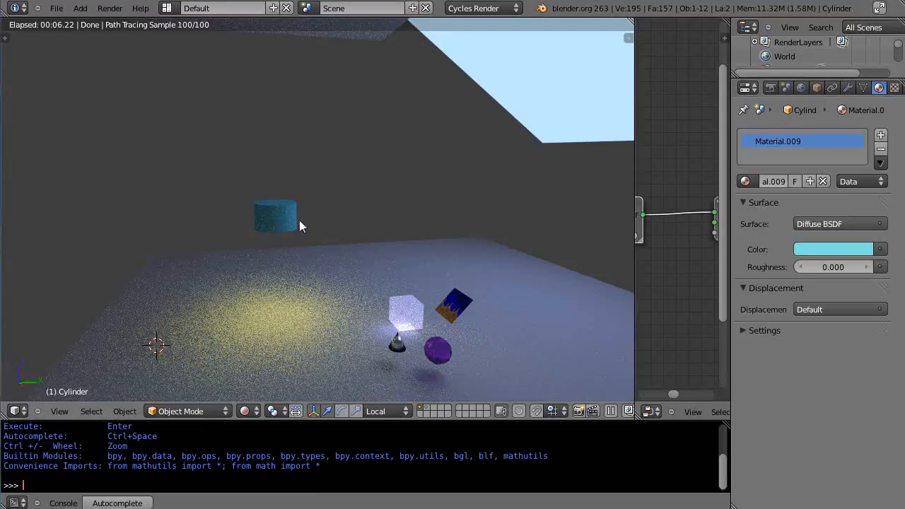
pyautogui.moveTo(276, 265)
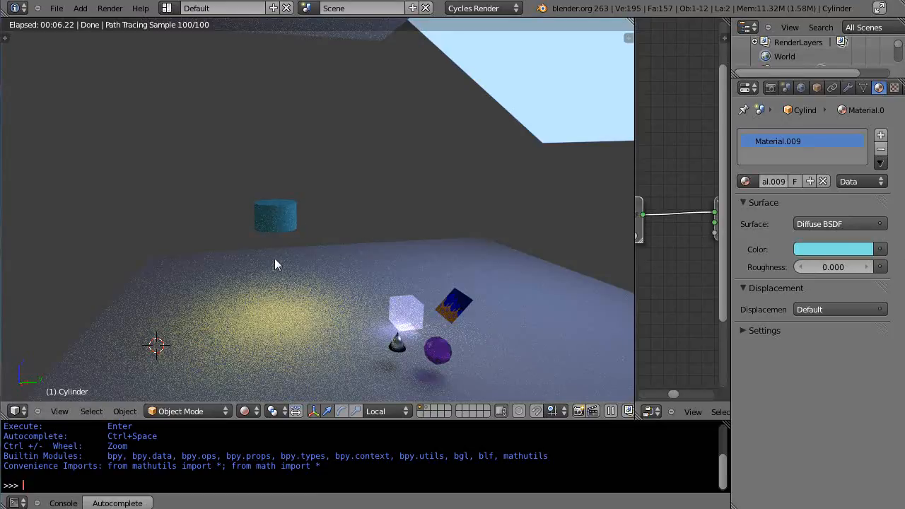
pyautogui.moveTo(276, 296)
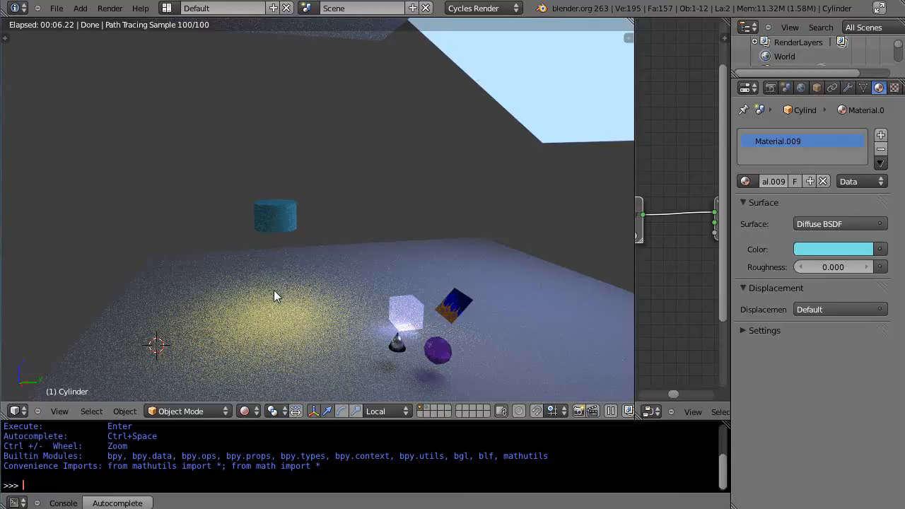
pyautogui.moveTo(258, 221)
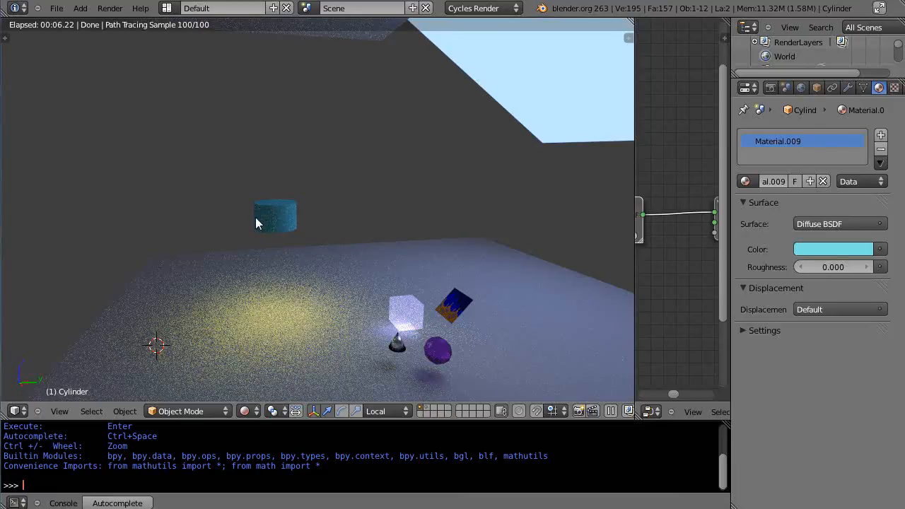
pyautogui.moveTo(292, 225)
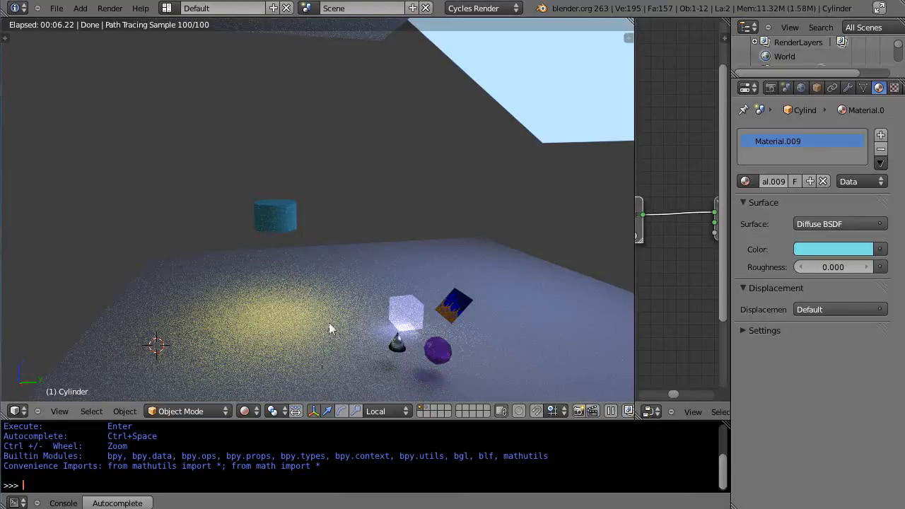
pyautogui.moveTo(374, 304)
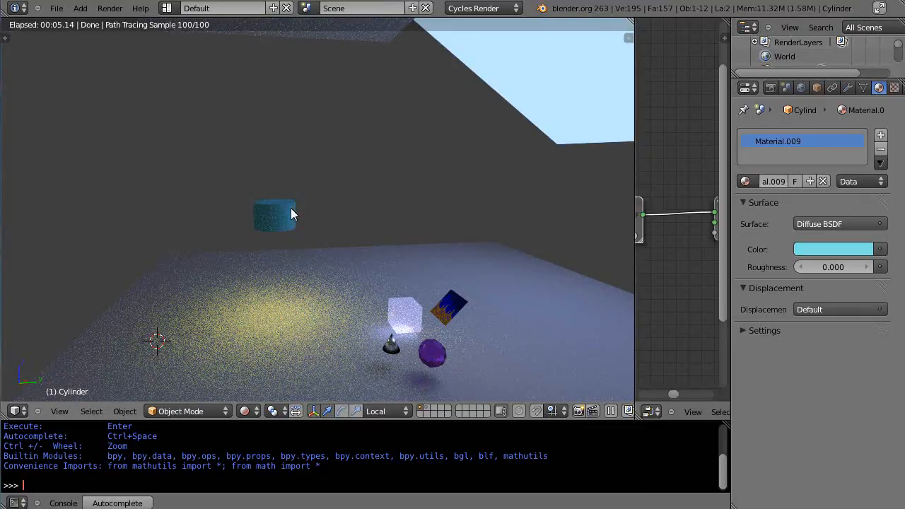
pyautogui.moveTo(277, 223)
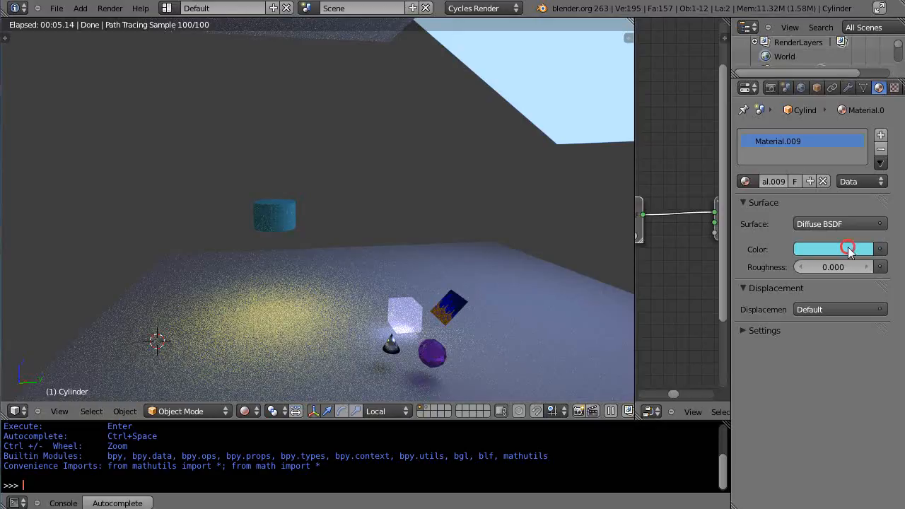
# Recolour the cylinder's Diffuse BSDF from teal to black, then to white
pyautogui.click(837, 249)
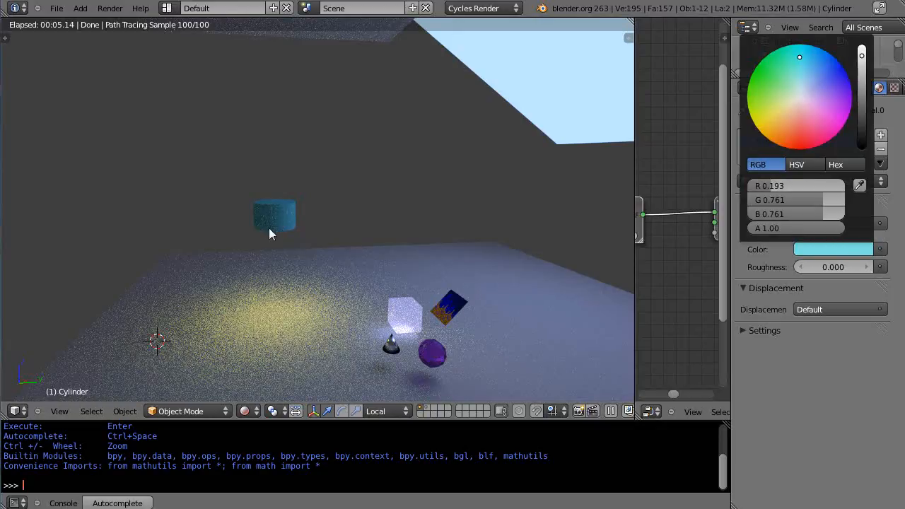
pyautogui.moveTo(290, 222)
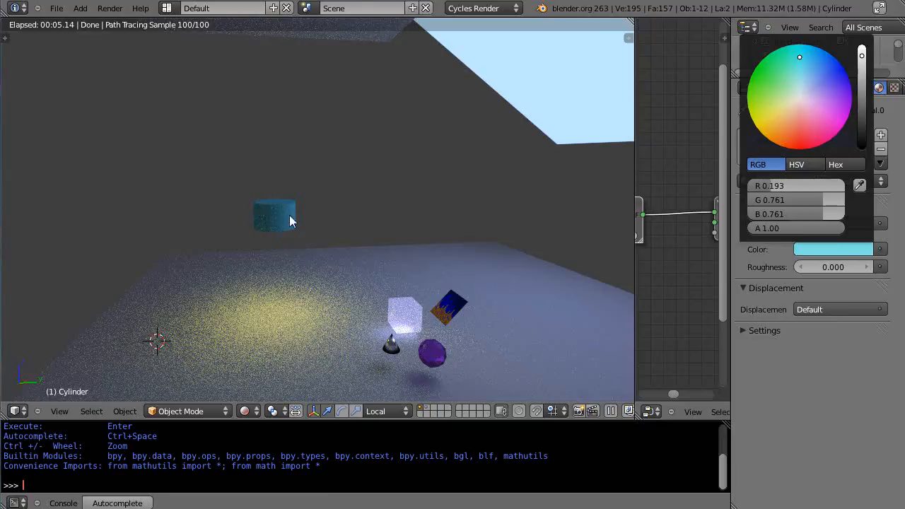
pyautogui.moveTo(785, 159)
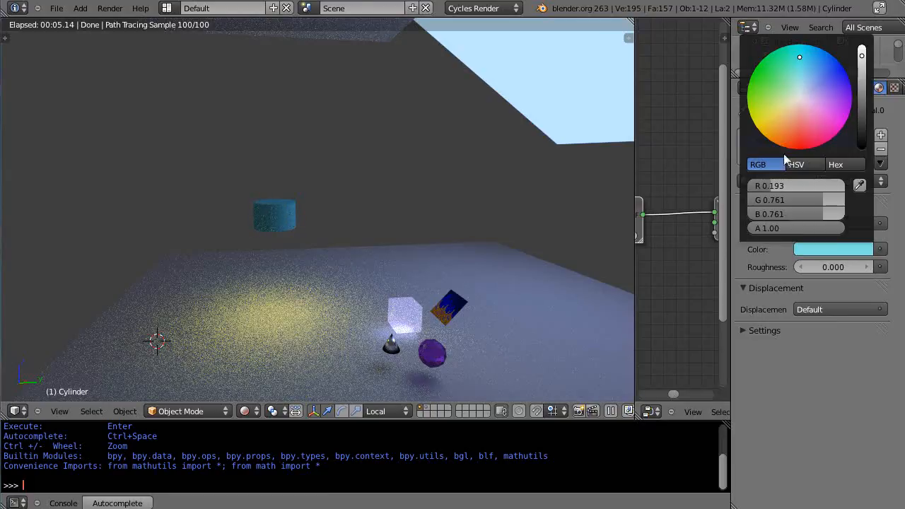
pyautogui.moveTo(861, 57)
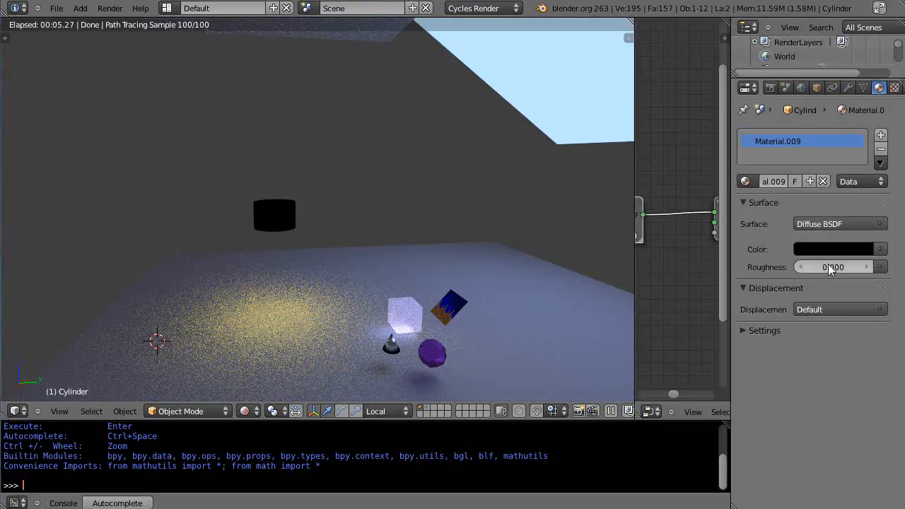
pyautogui.click(838, 249)
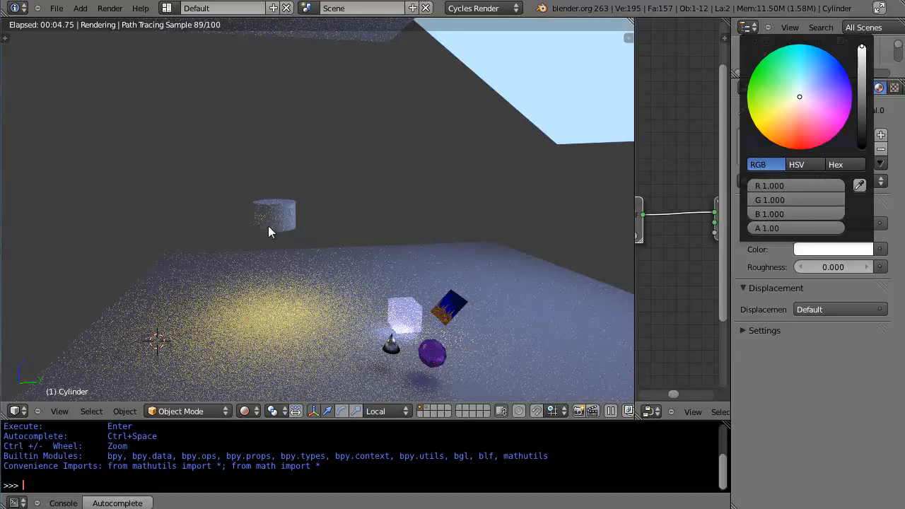
pyautogui.moveTo(318, 223)
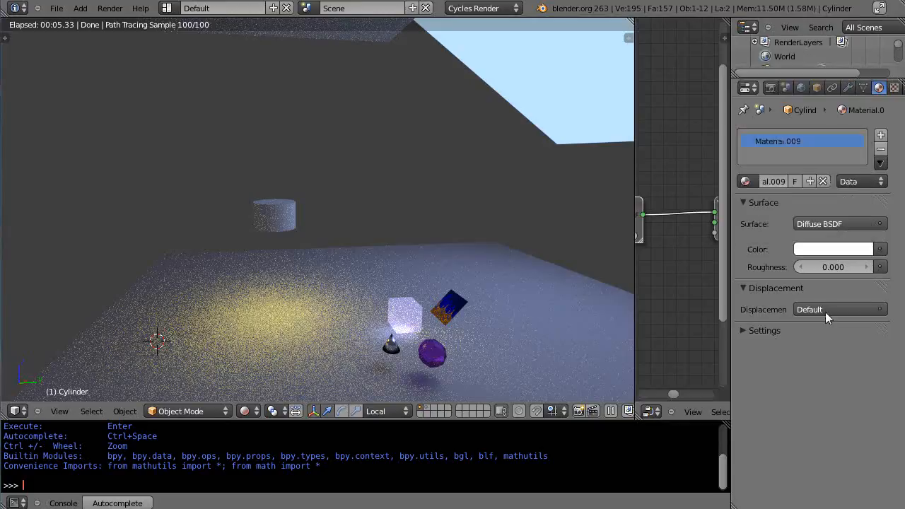
pyautogui.click(837, 223)
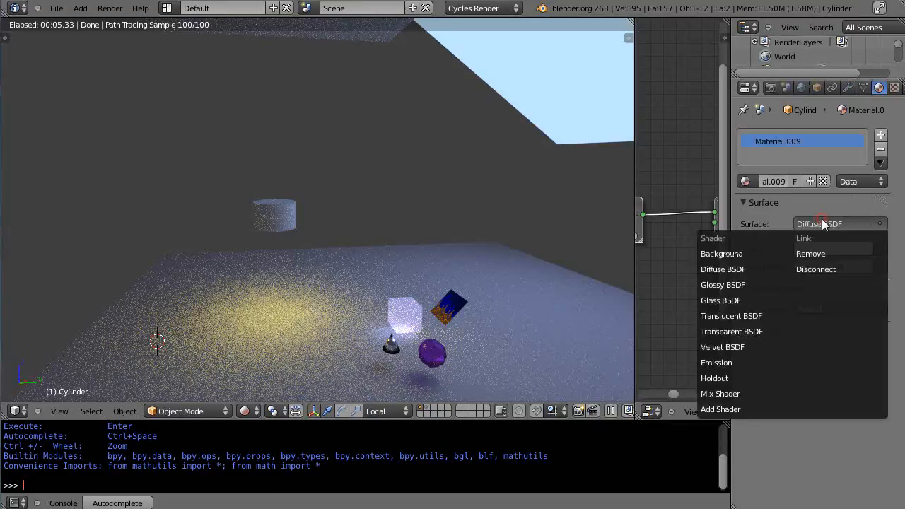
pyautogui.moveTo(722, 299)
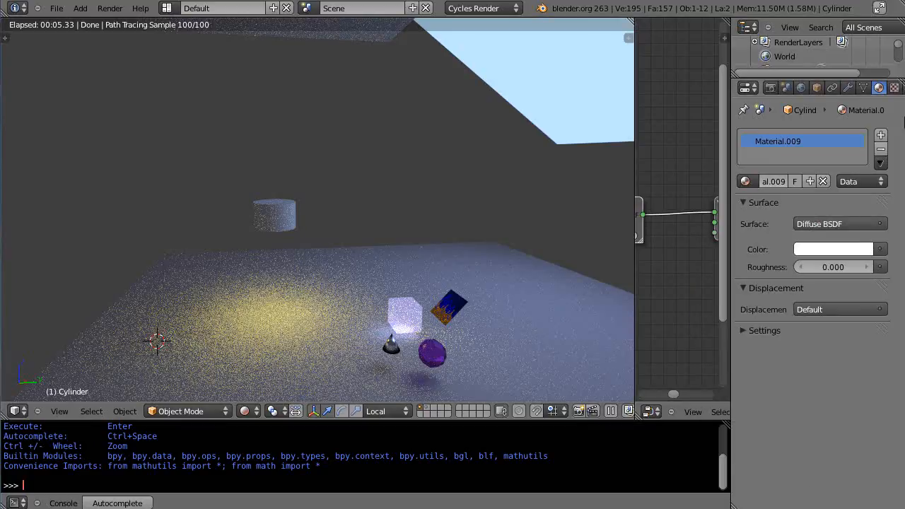
# Set the cylinder's diffuse colour to black, with R, G and B at 0.000
pyautogui.click(834, 249)
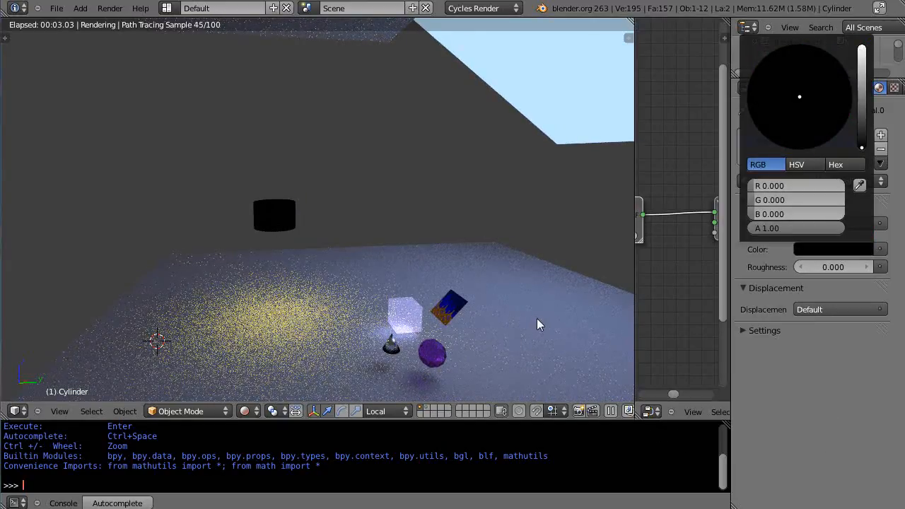
pyautogui.moveTo(552, 342)
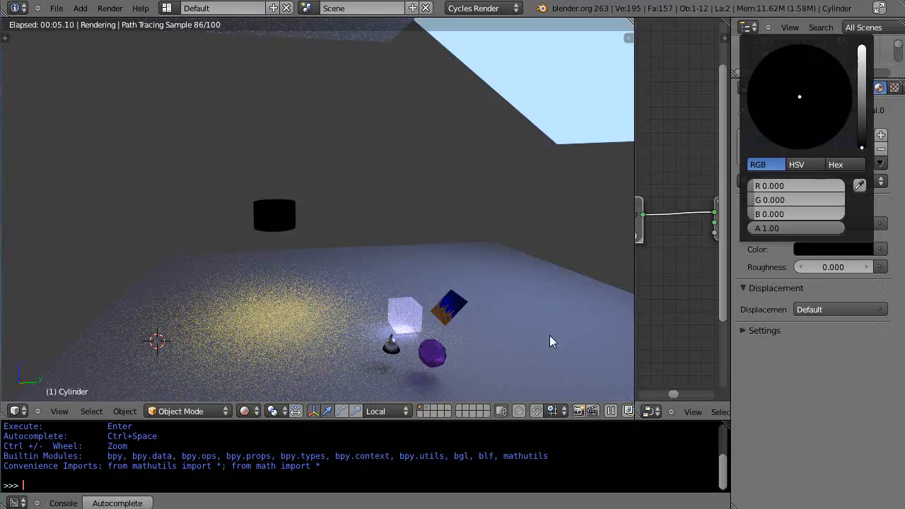